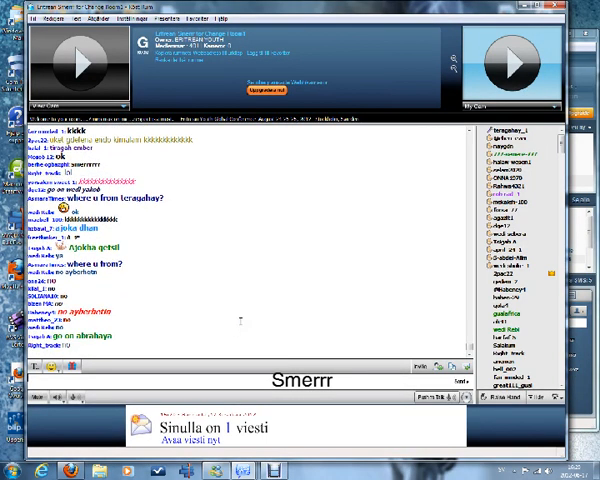
scroll("down", 3)
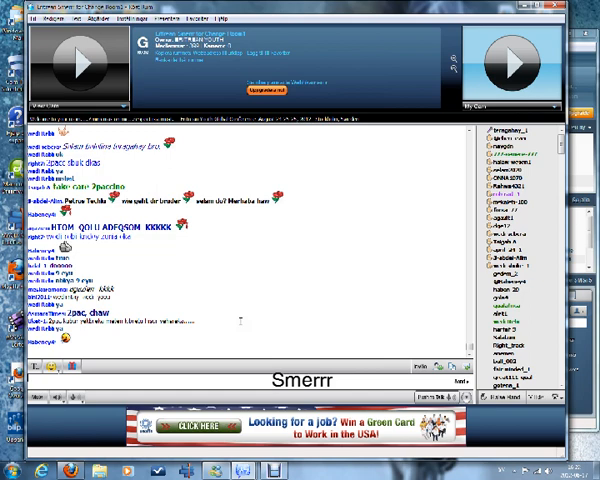
scroll("down", 3)
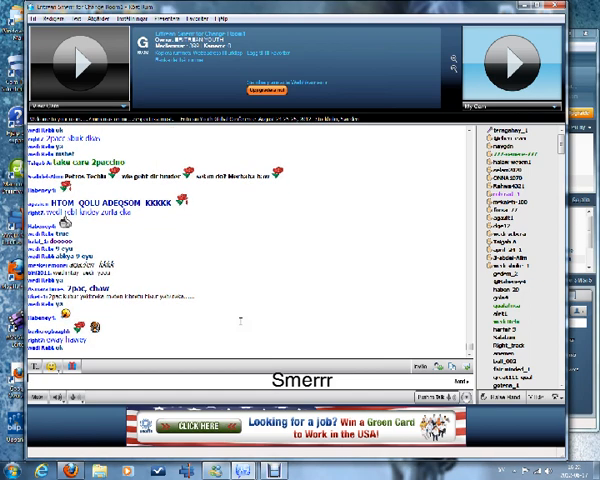